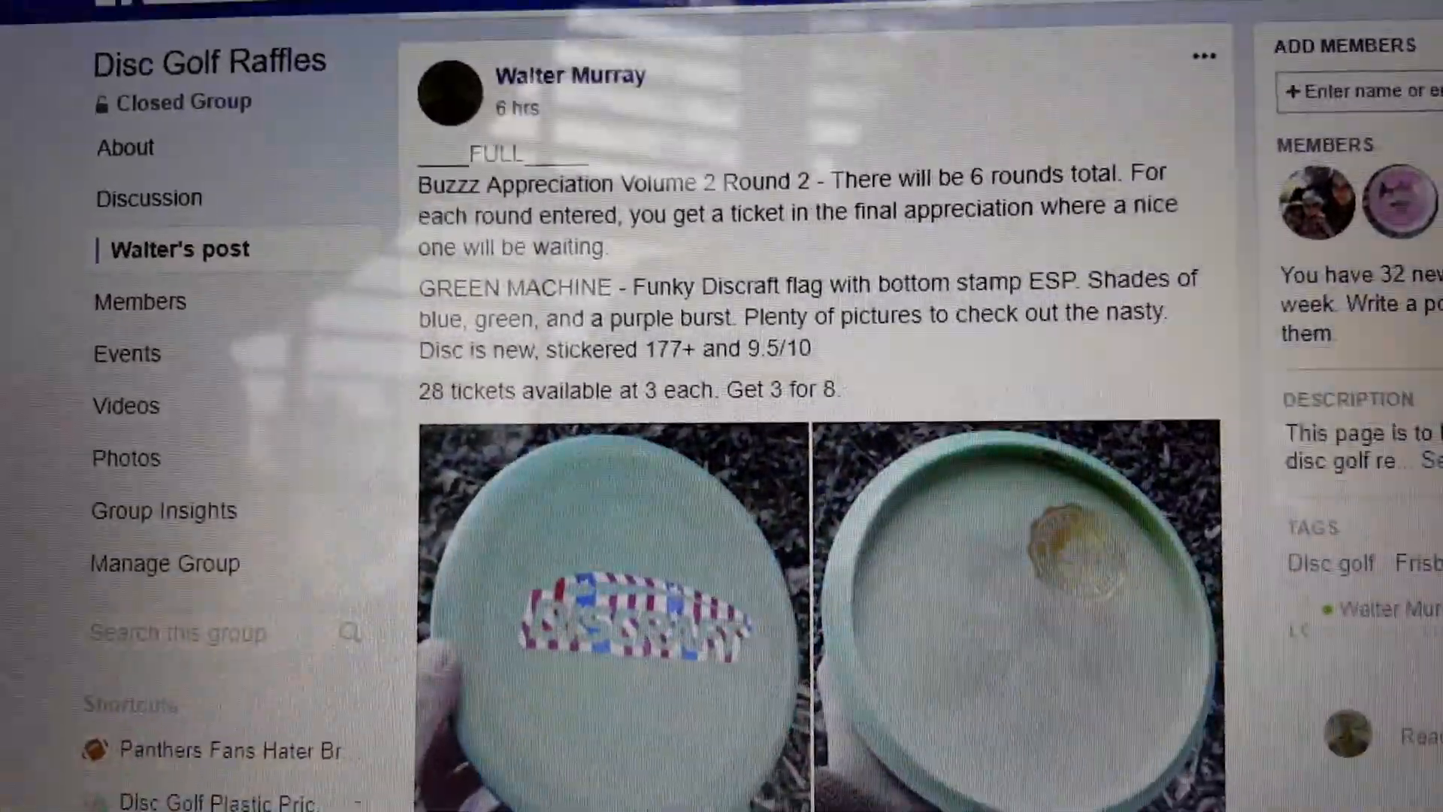
# Scroll the Disc Golf Raffles post down past the photos to the comment listing names 1–28.
pyautogui.scroll(-3)
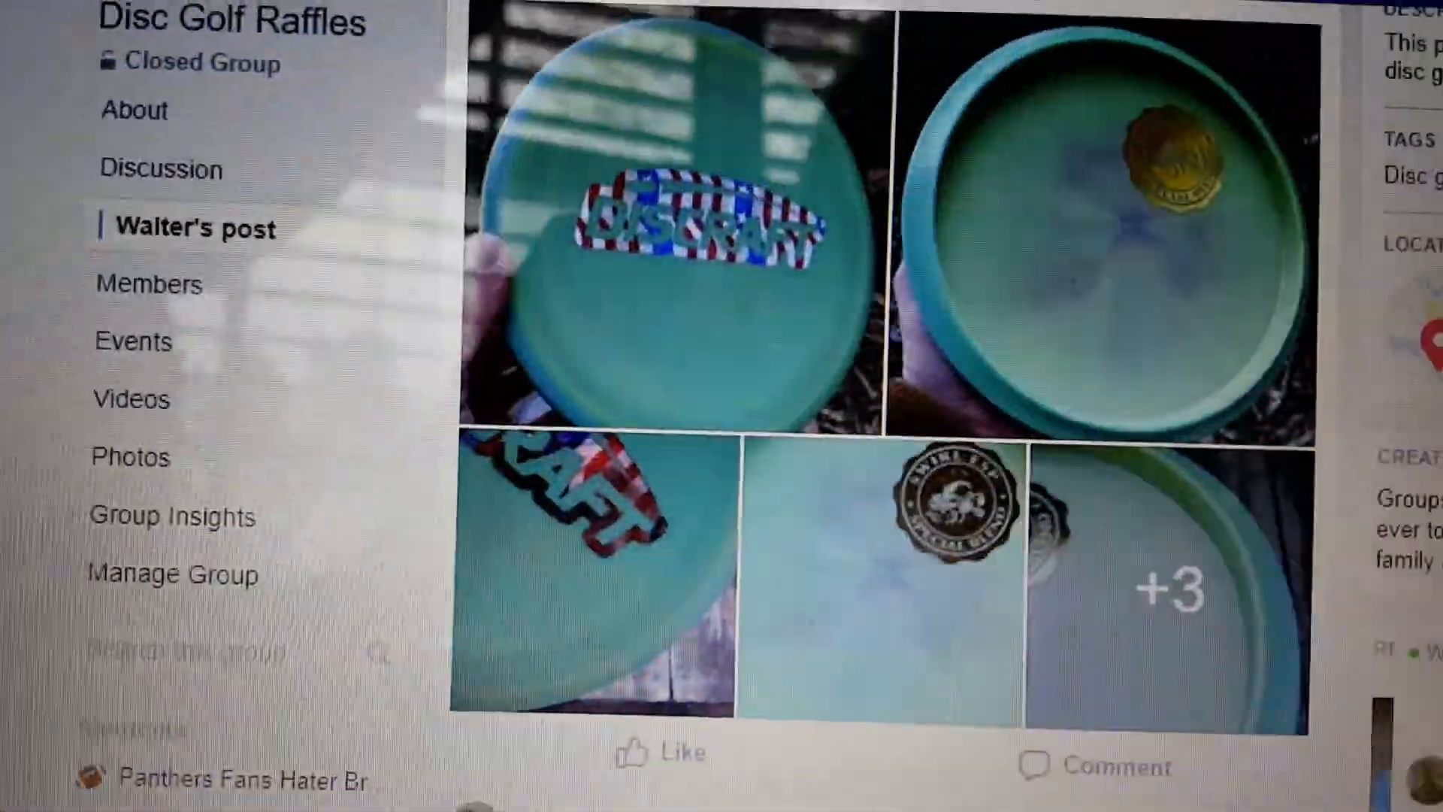
pyautogui.scroll(-3)
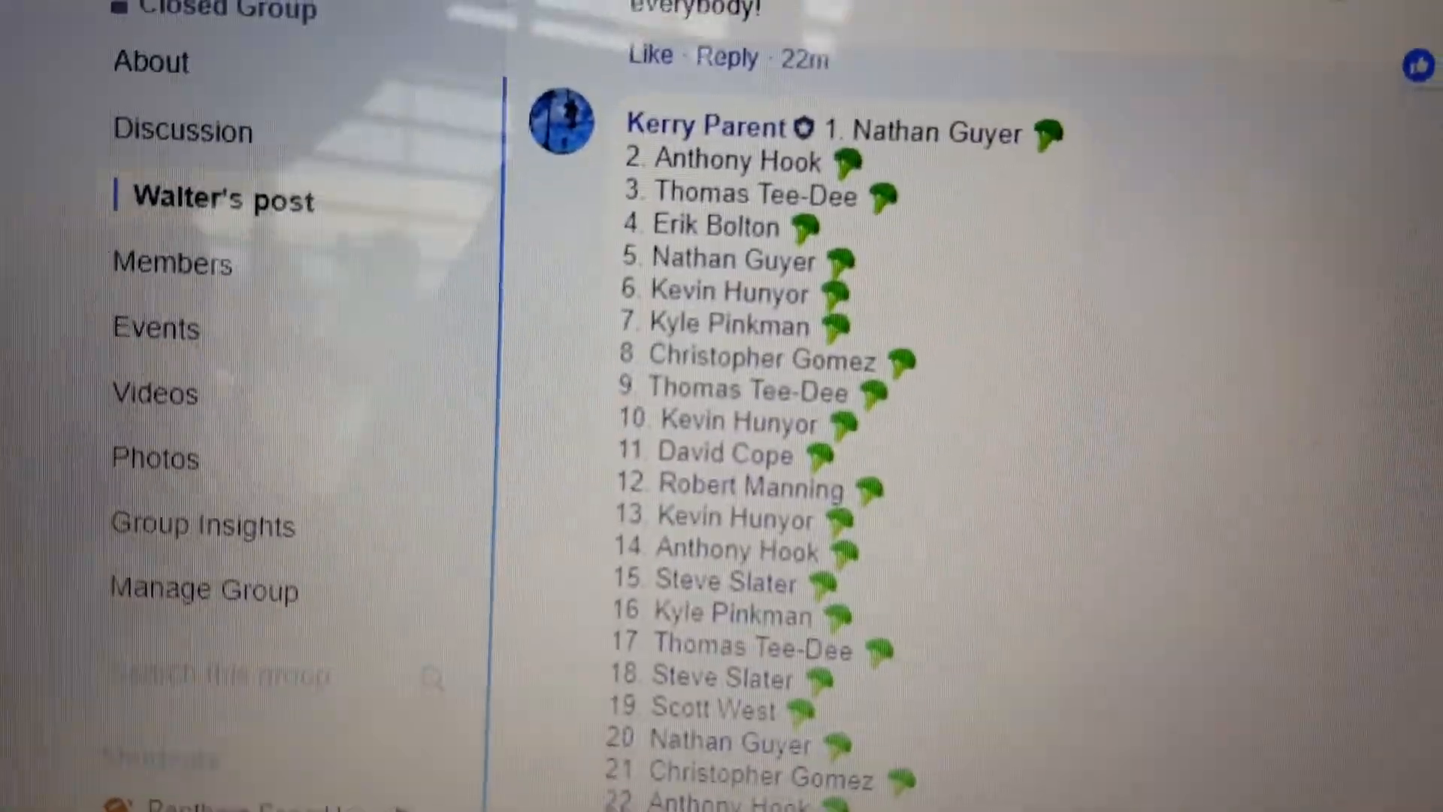
pyautogui.scroll(-3)
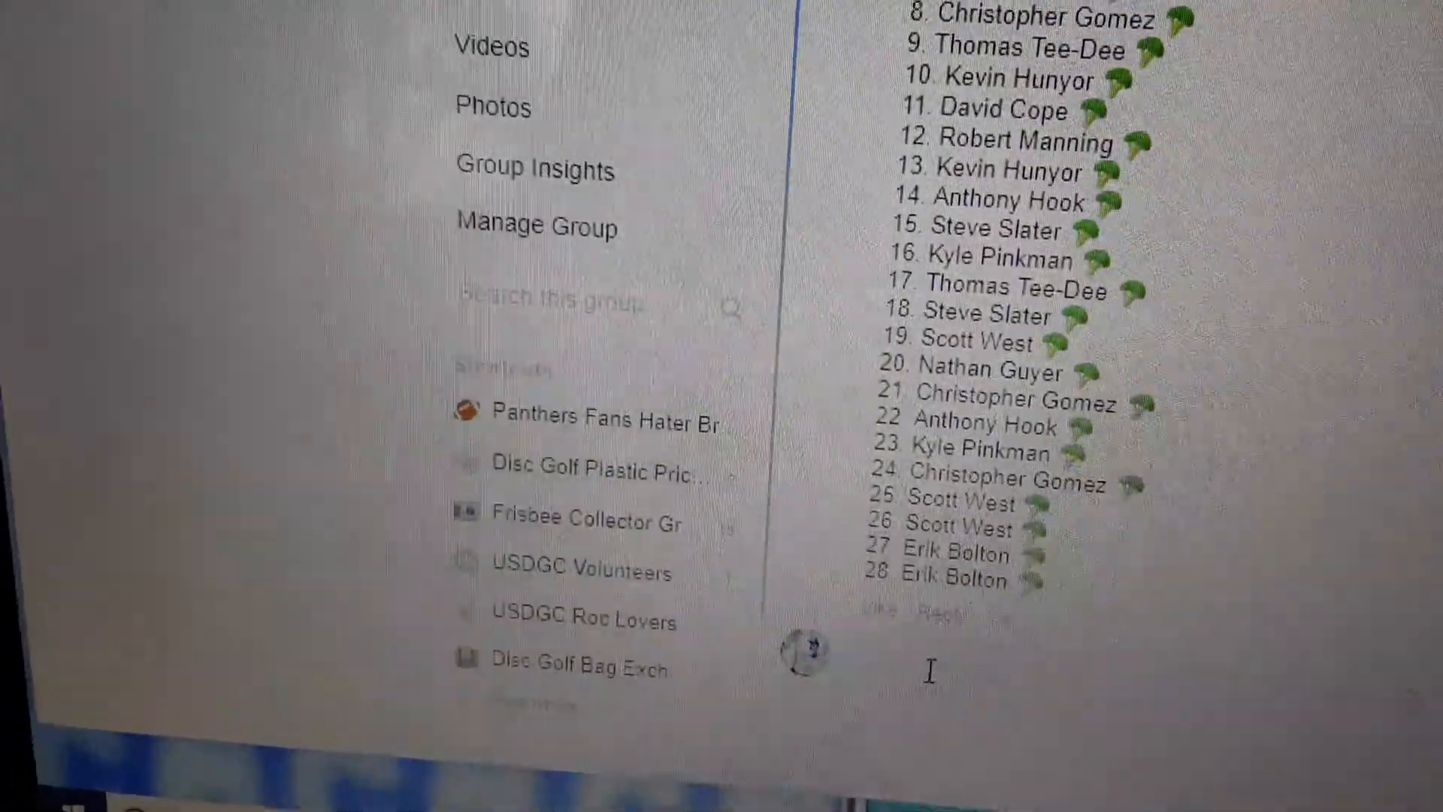
pyautogui.write('start')
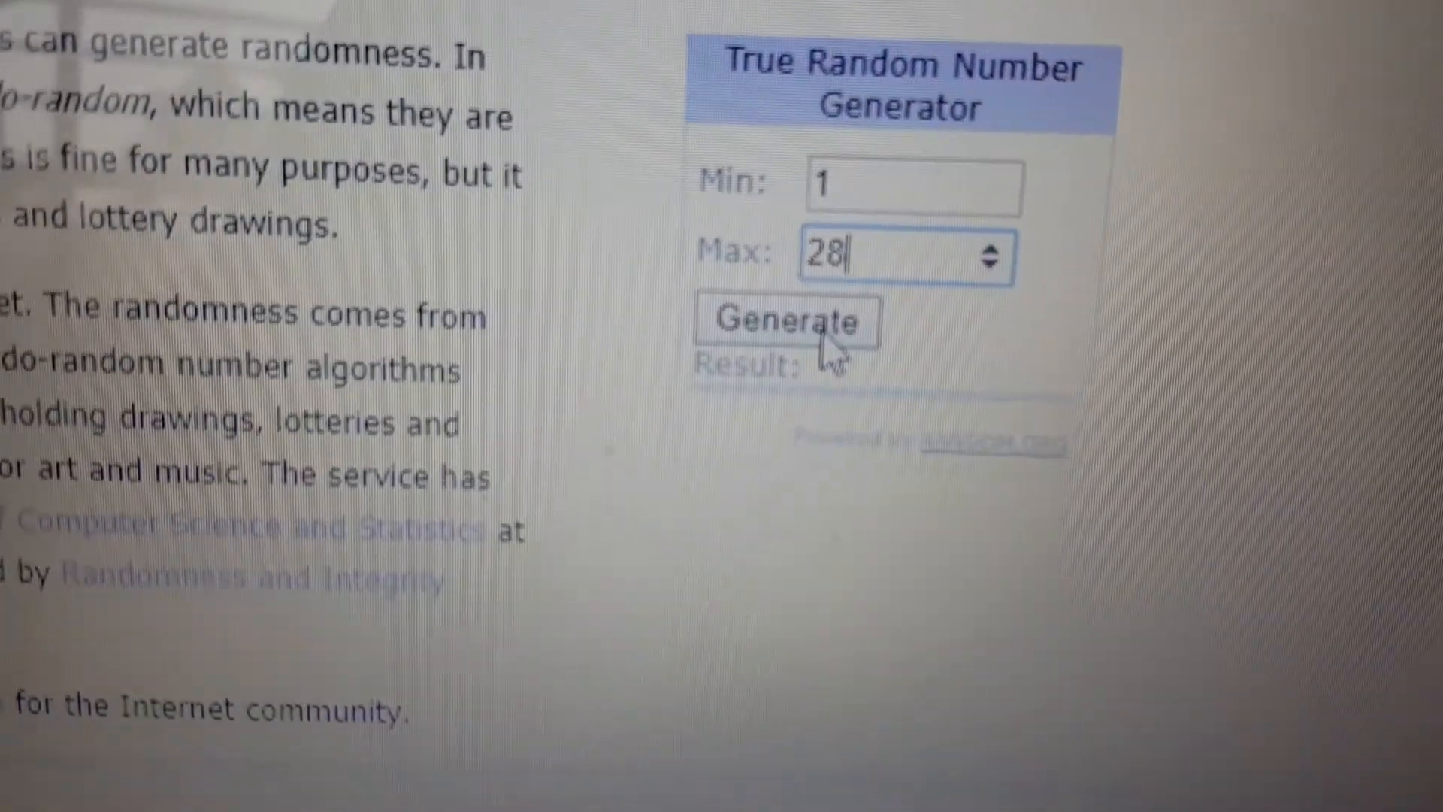
# Generate a random number between 1 and 28 on RANDOM.ORG to pick the winner.
pyautogui.click(788, 322)
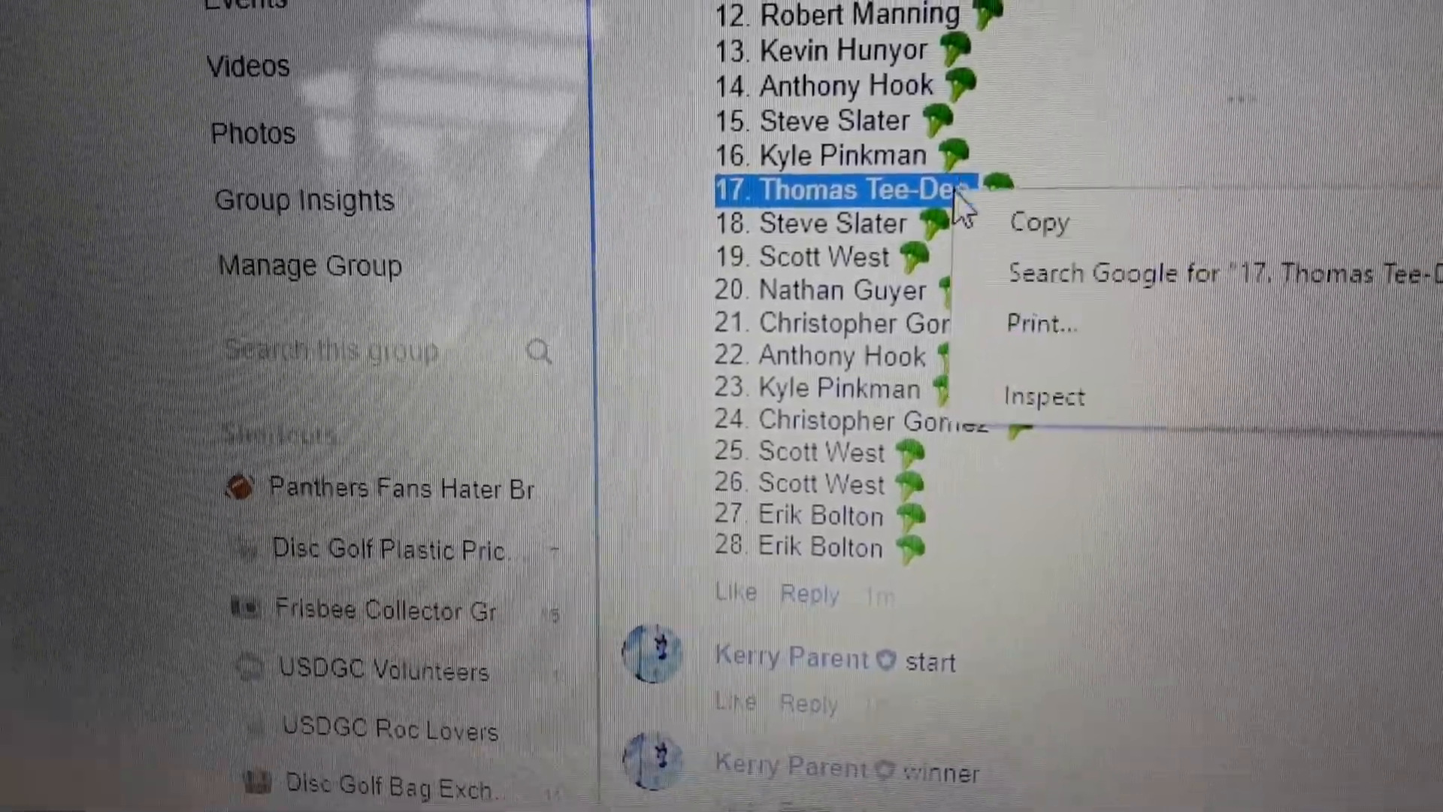
# Write an 'end' comment below the start and winner comments on the raffle post.
pyautogui.scroll(-3)
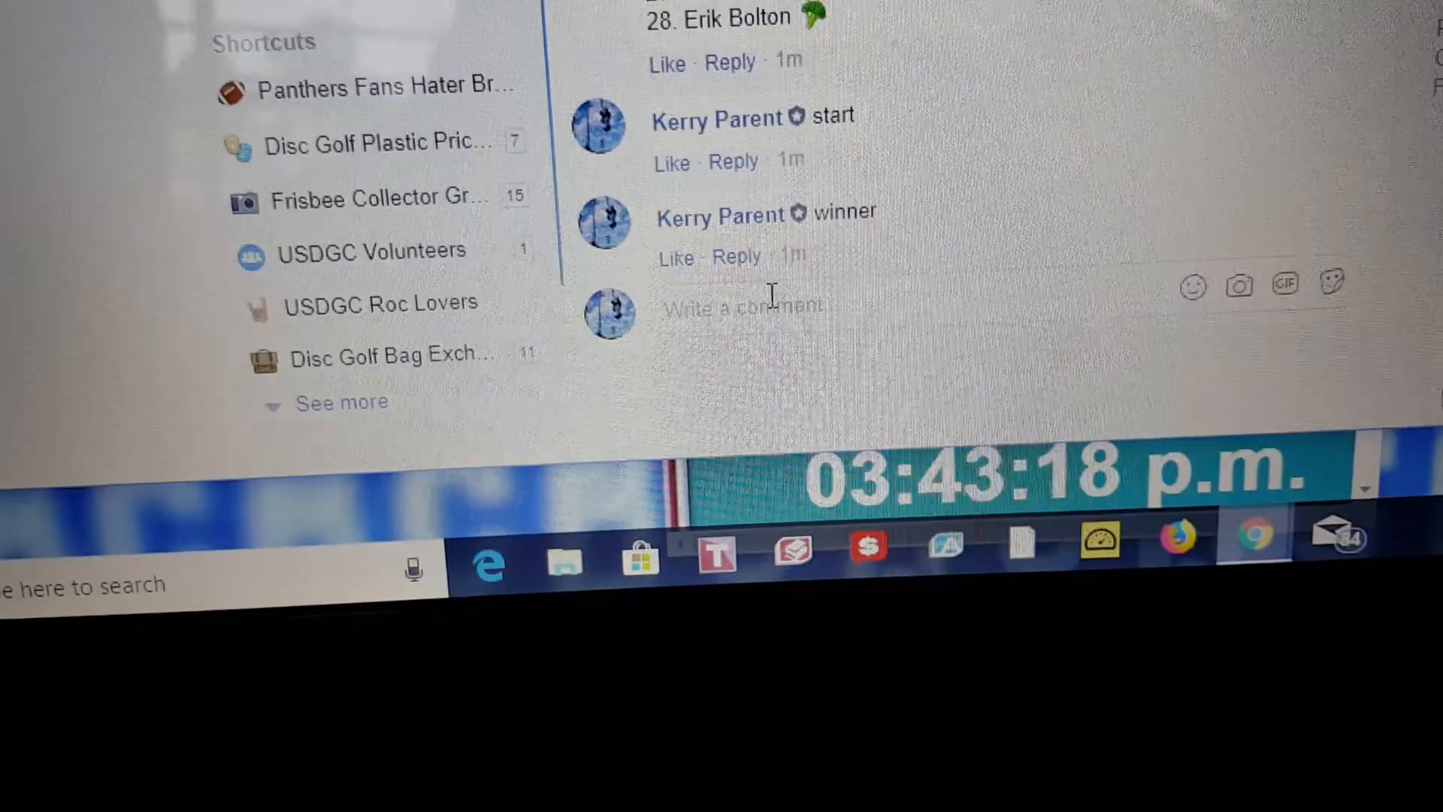
pyautogui.write('end')
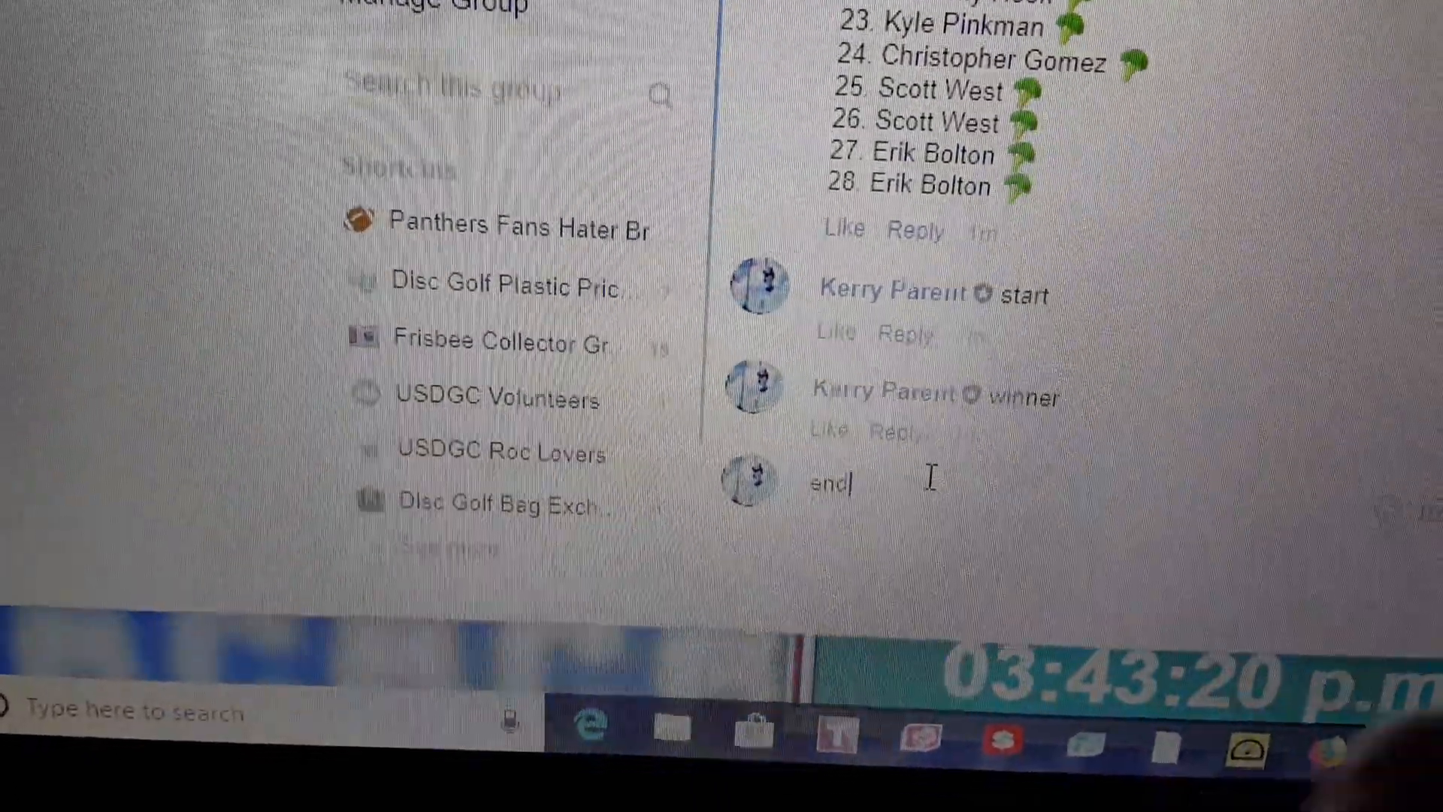